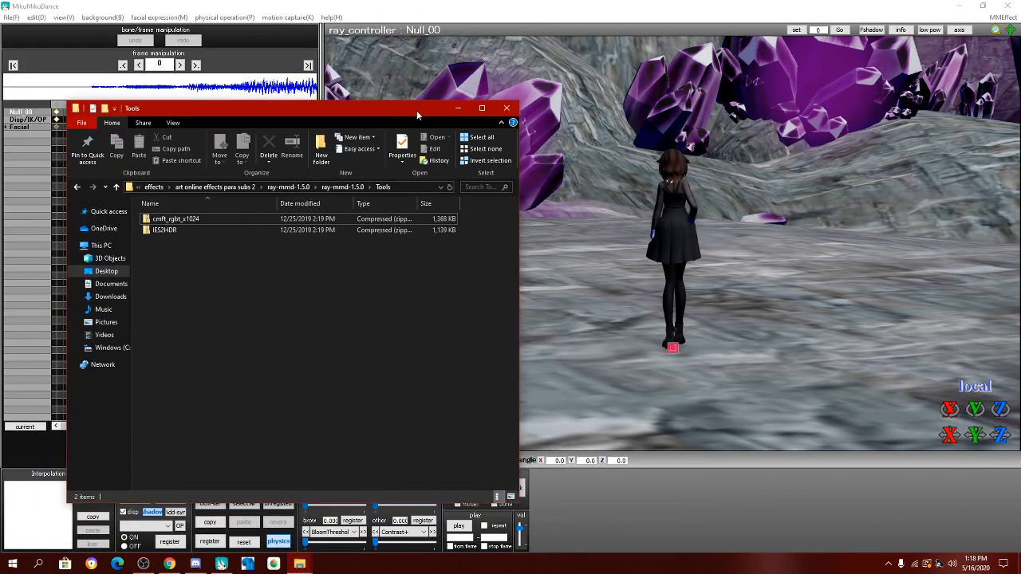
Step: Leave the MikuMikuDance scene and bring up the ray-mmd-1.5.0 folder with its Tools subfolder
left_click(506, 108)
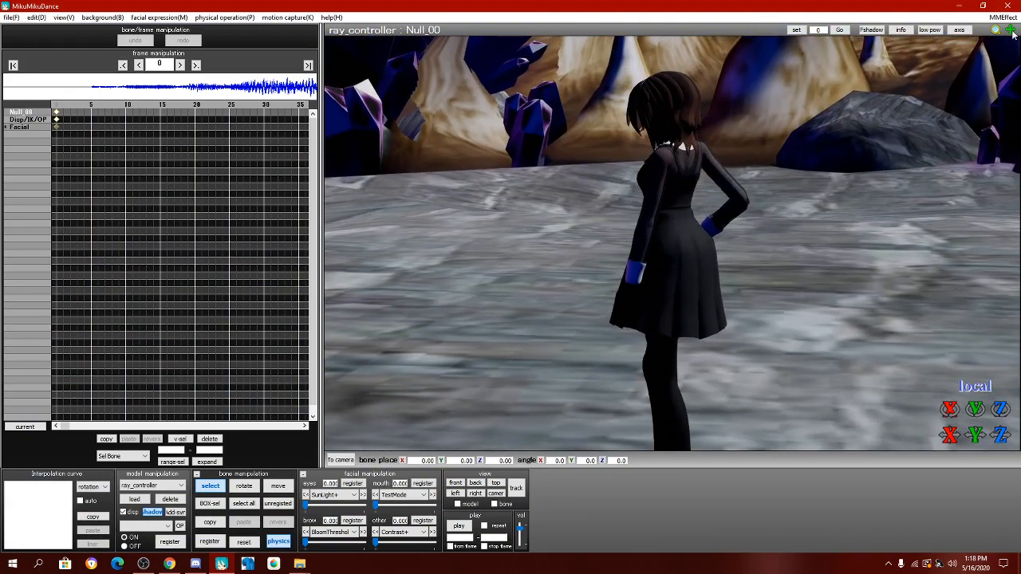
left_click(168, 485)
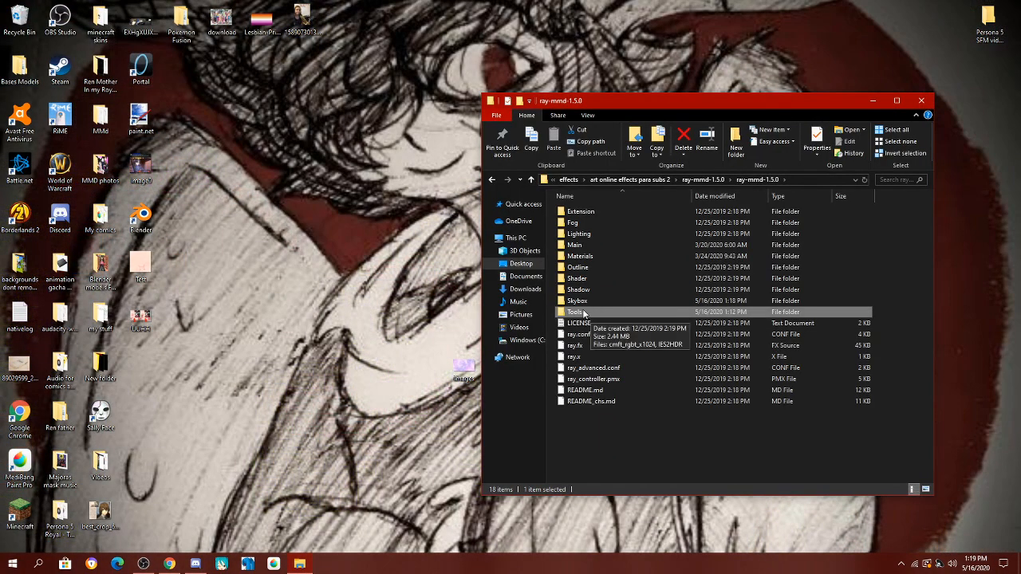
Step: Read through the LearnMMD custom RAY-MMD sky box tutorial, then go to the ++skies download page
left_click(525, 289)
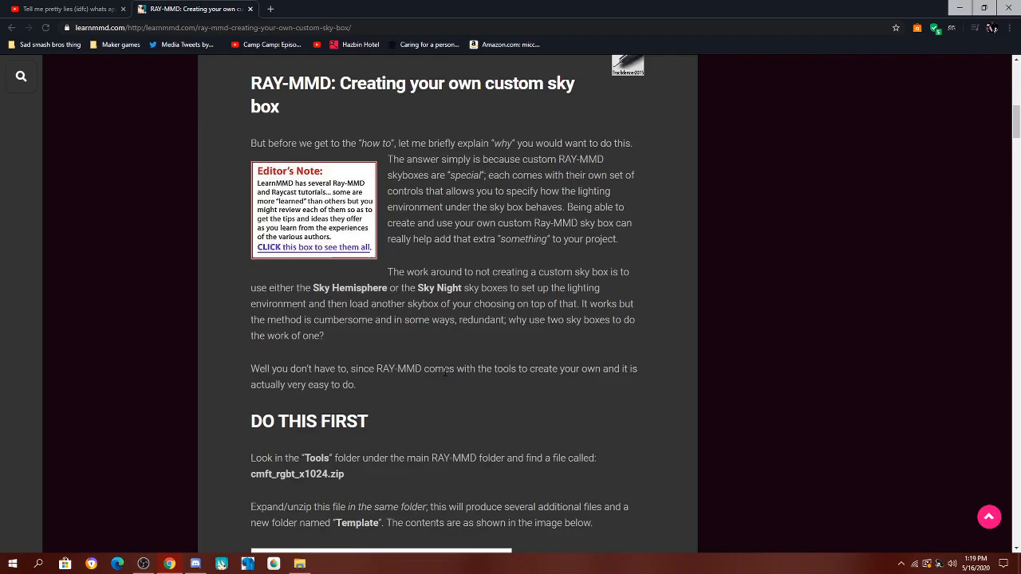
scroll("down", 3)
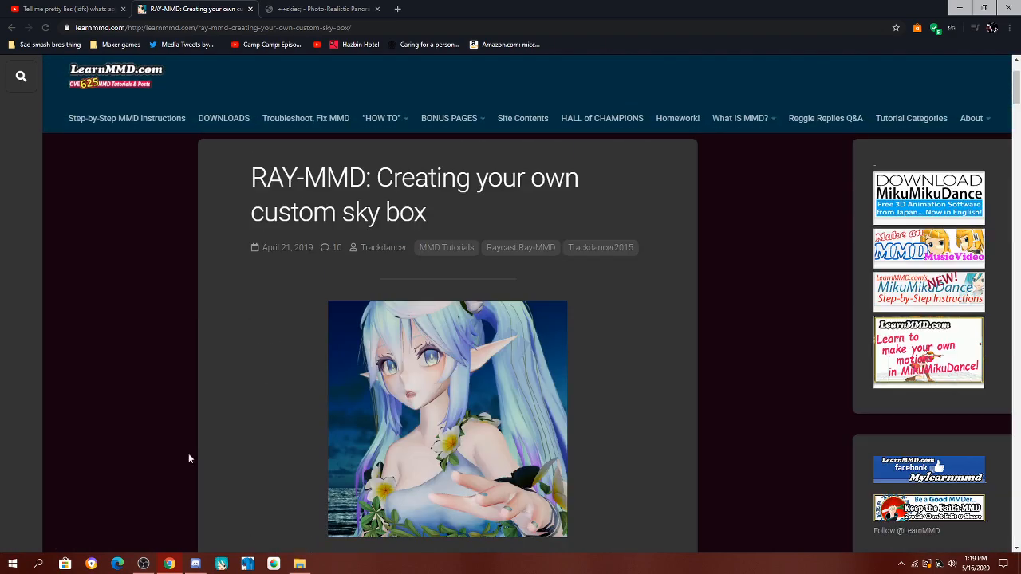
scroll("down", 3)
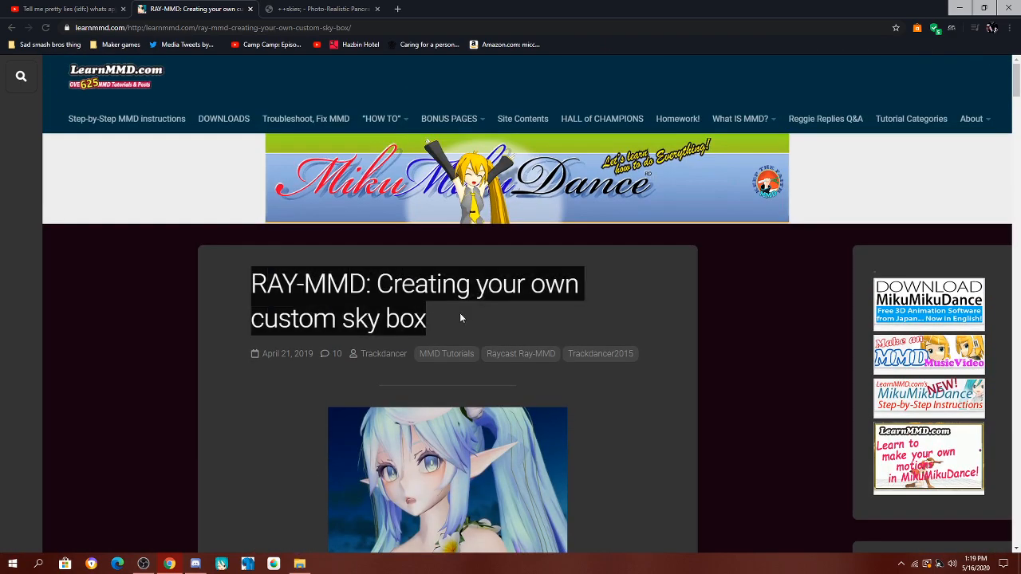
mouse_move(433, 335)
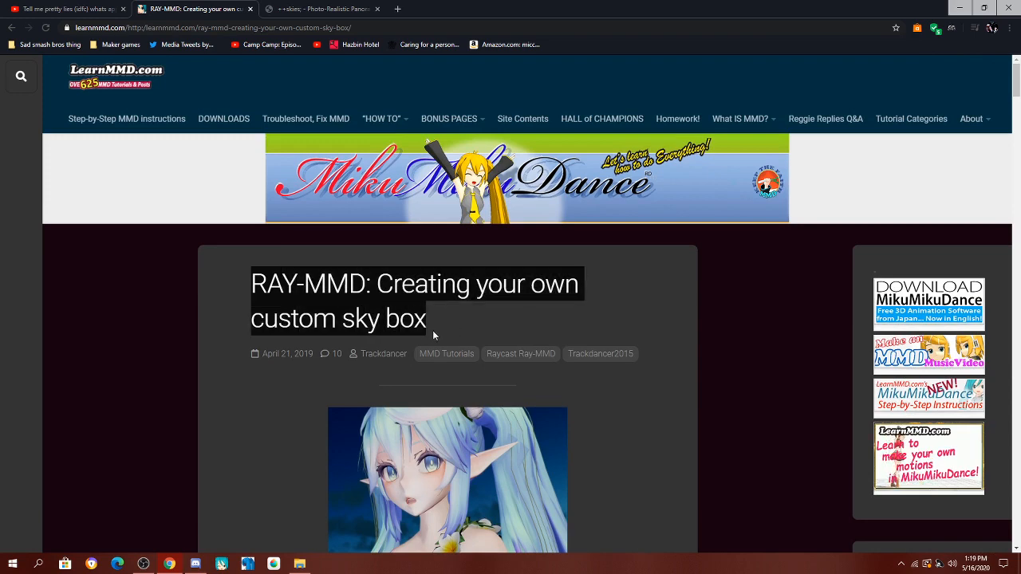
left_click(323, 9)
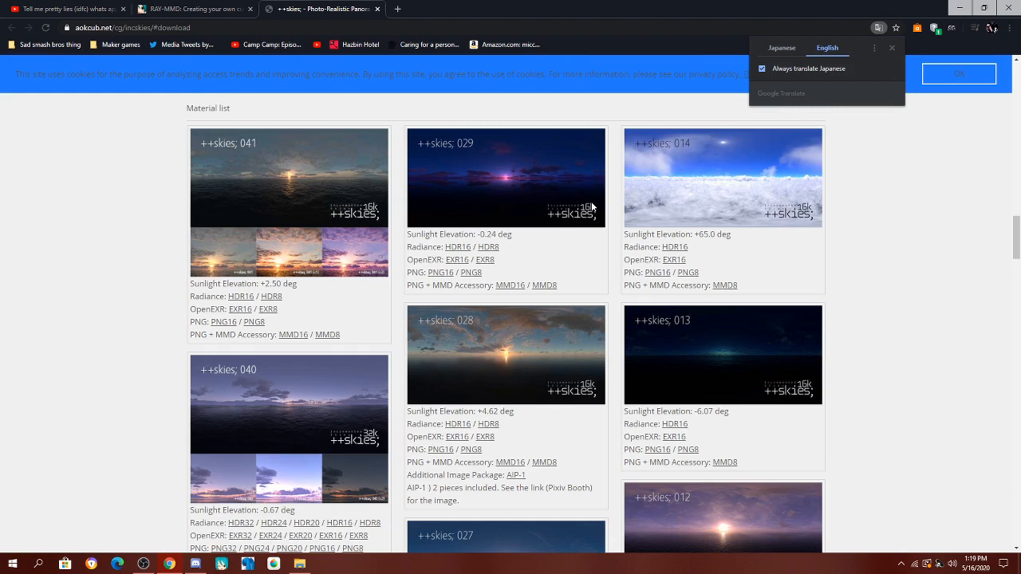
Step: Scroll the ++skies material list down to the 040 ocean panorama entry
scroll("down", 3)
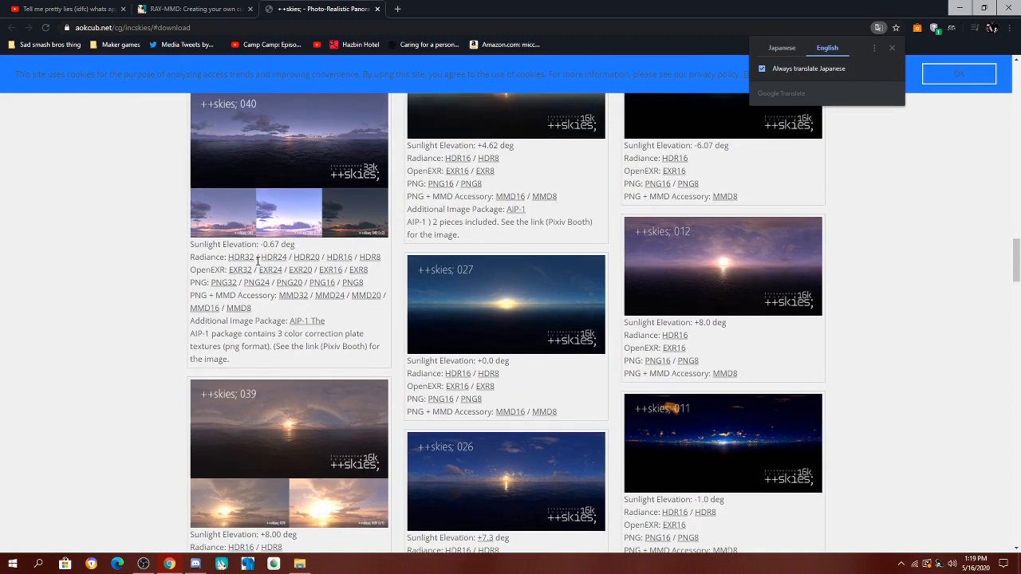
mouse_move(295, 260)
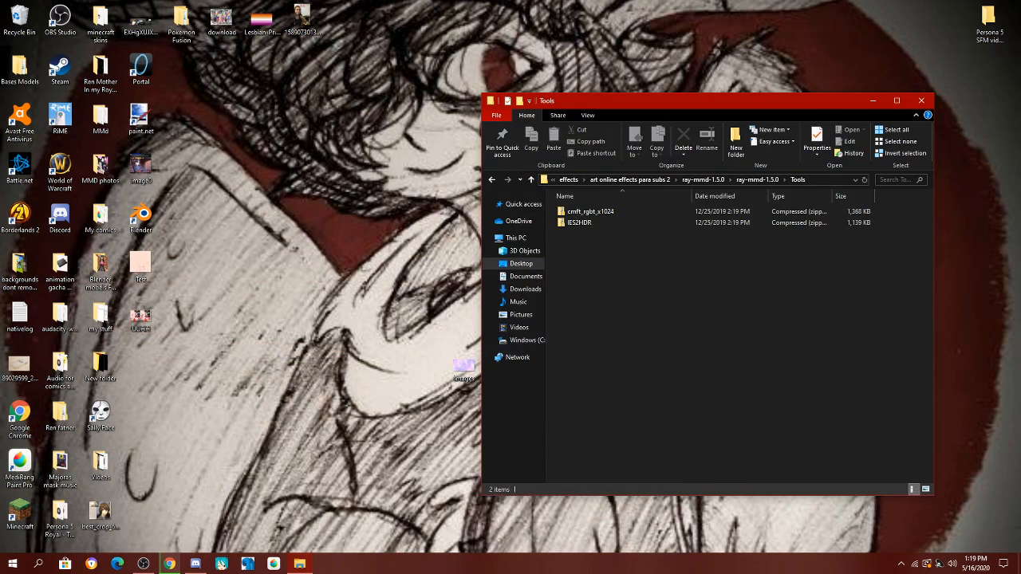
Step: Extract cmft_rgbt_x1024.zip in Tools, open it, and add the skies_040A_hdr8 zip inside
left_click(590, 212)
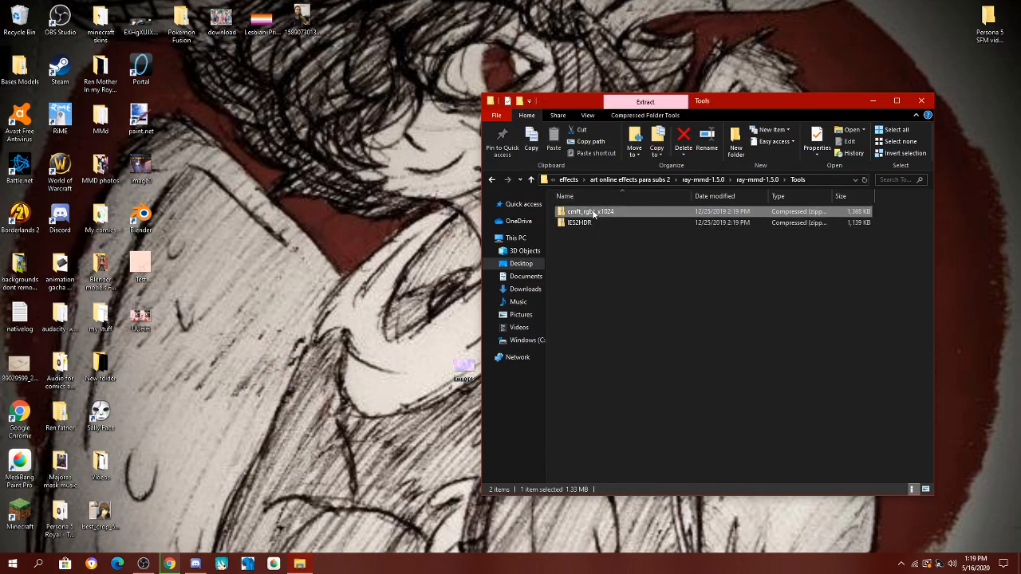
left_click(644, 101)
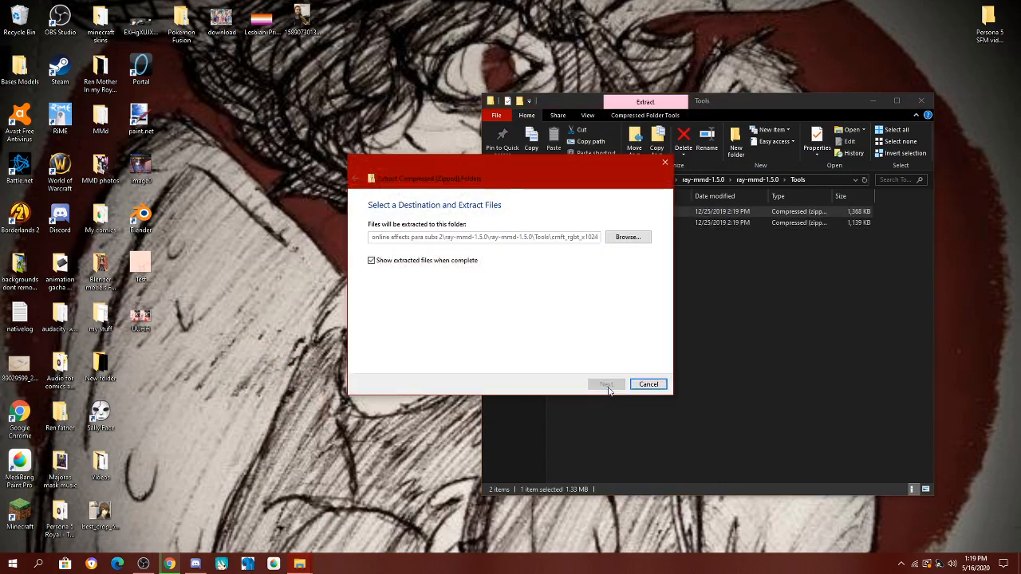
left_click(606, 384)
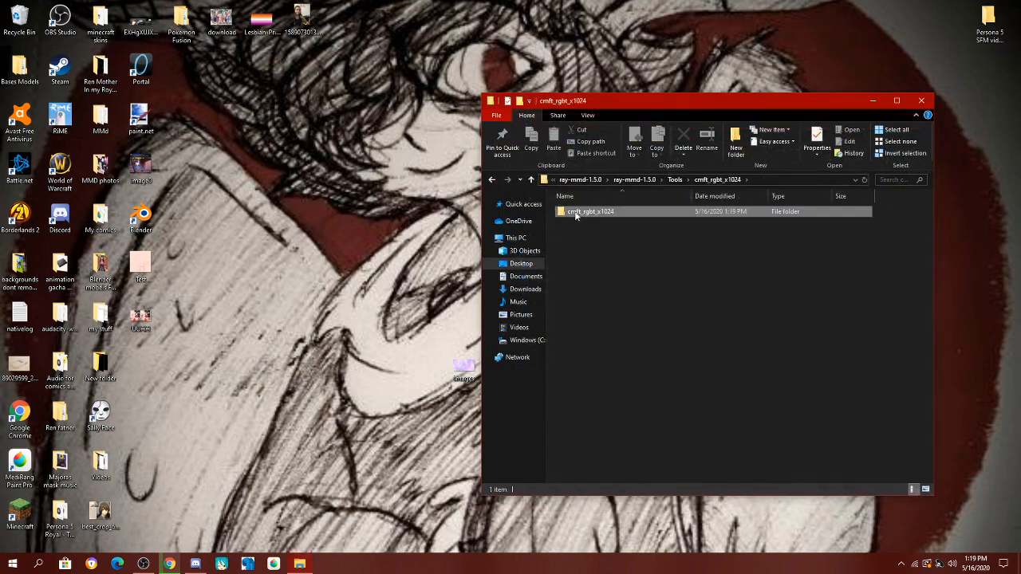
double_click(590, 212)
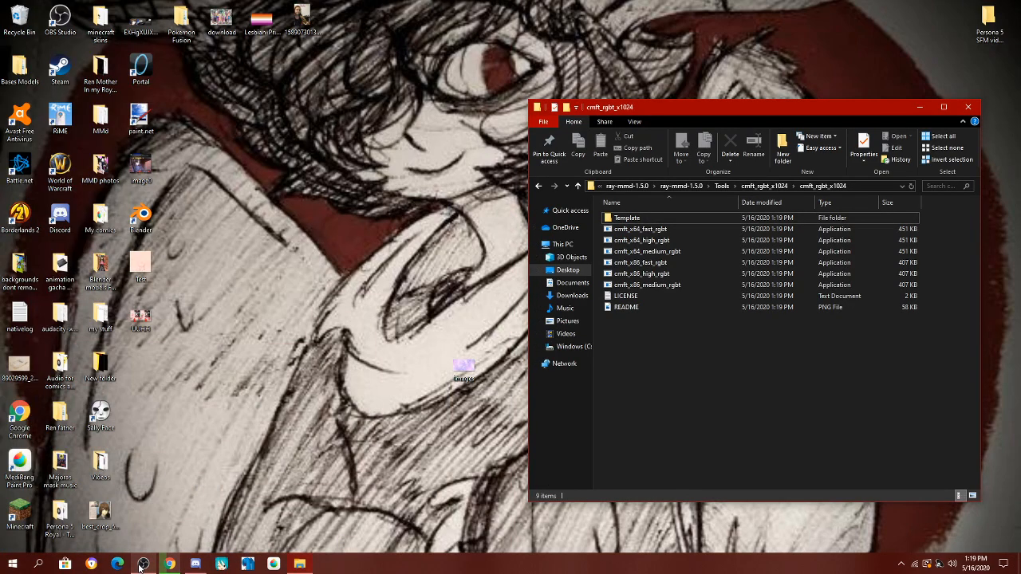
left_click(457, 478)
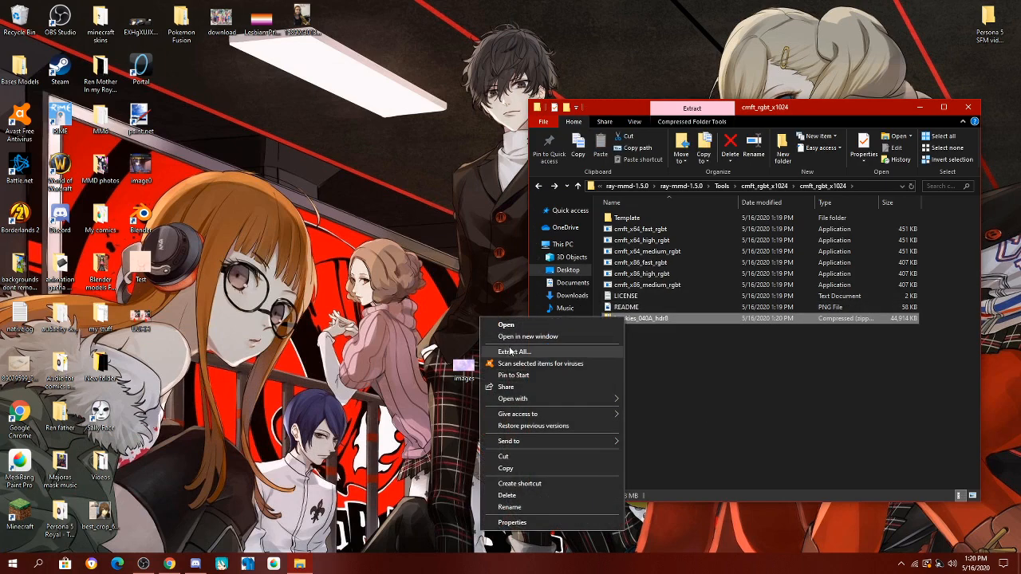
Step: Extract the incskies_040A_hdr8 archive beside the cmft tools
left_click(513, 351)
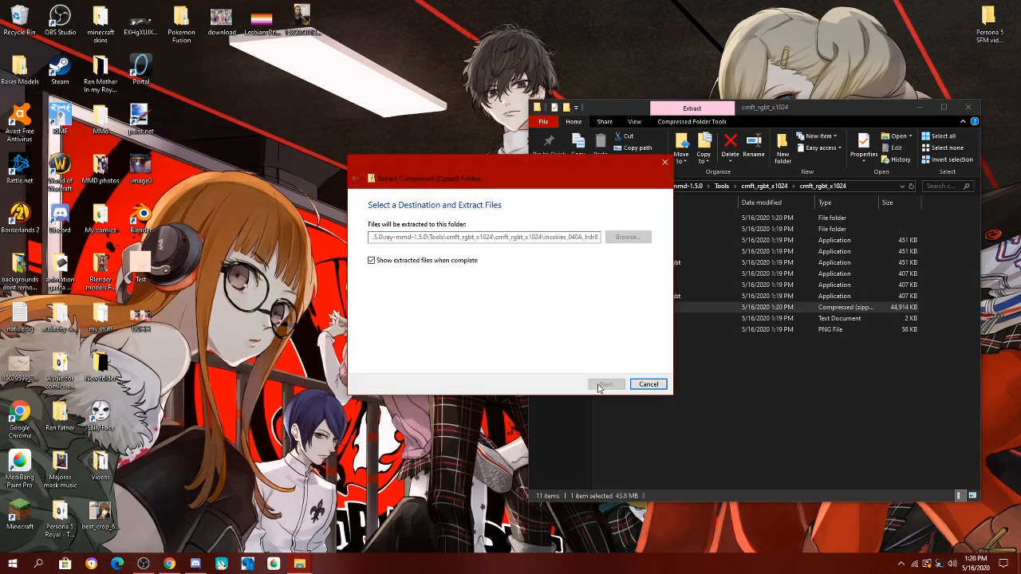
left_click(604, 384)
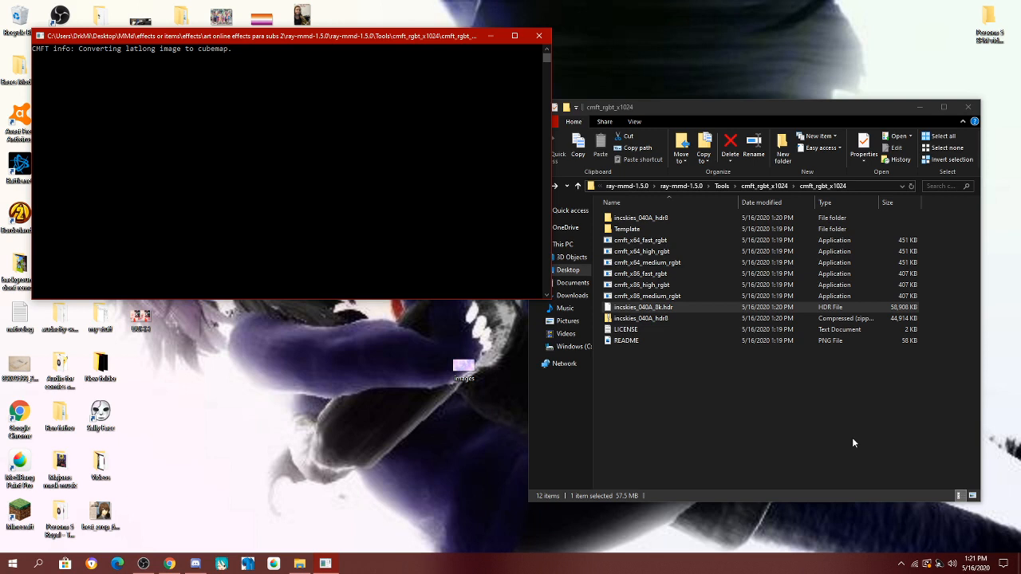
mouse_move(373, 567)
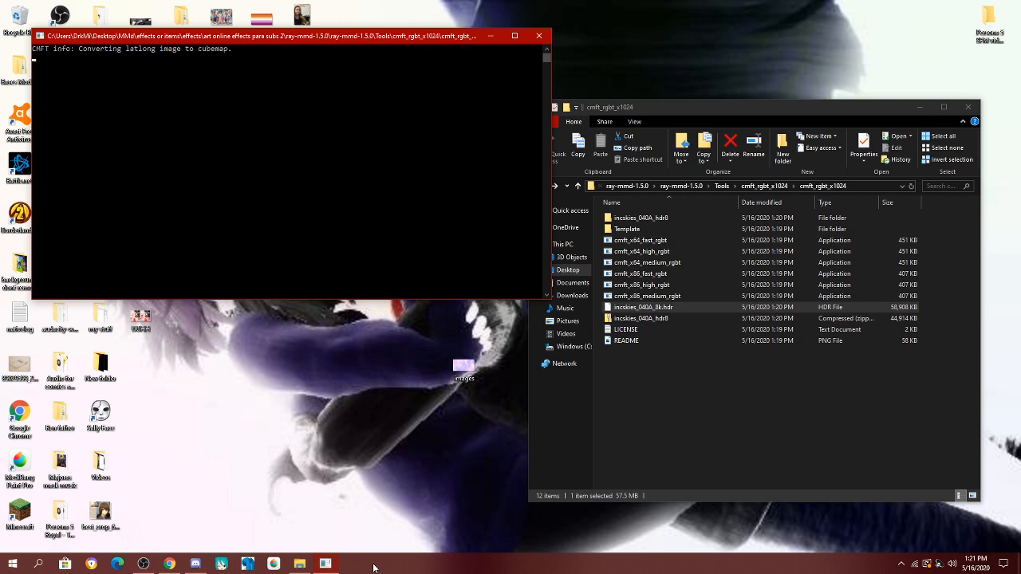
mouse_move(235, 400)
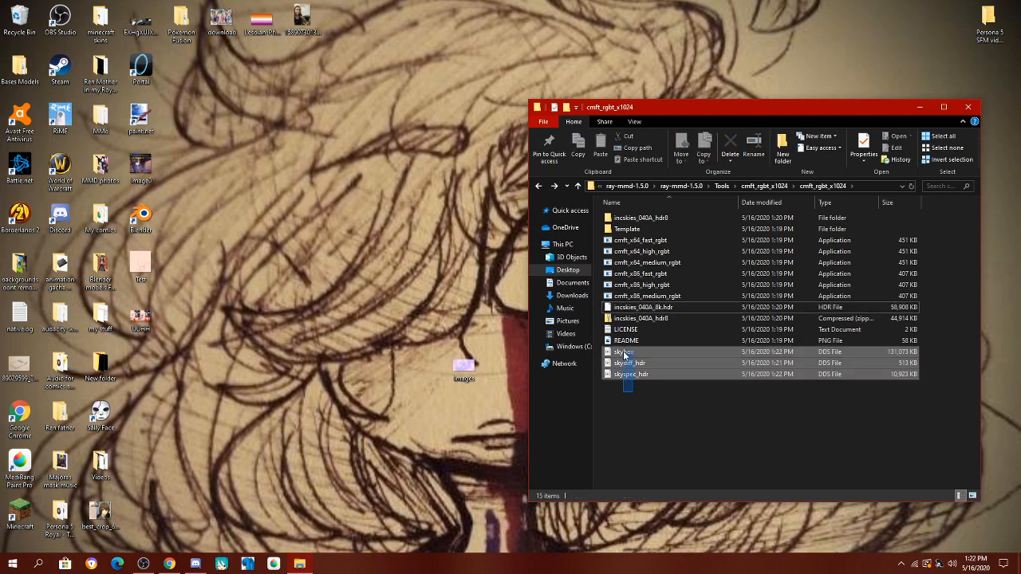
Step: Inspect the three new DDS files in the Template texture folder
right_click(630, 352)
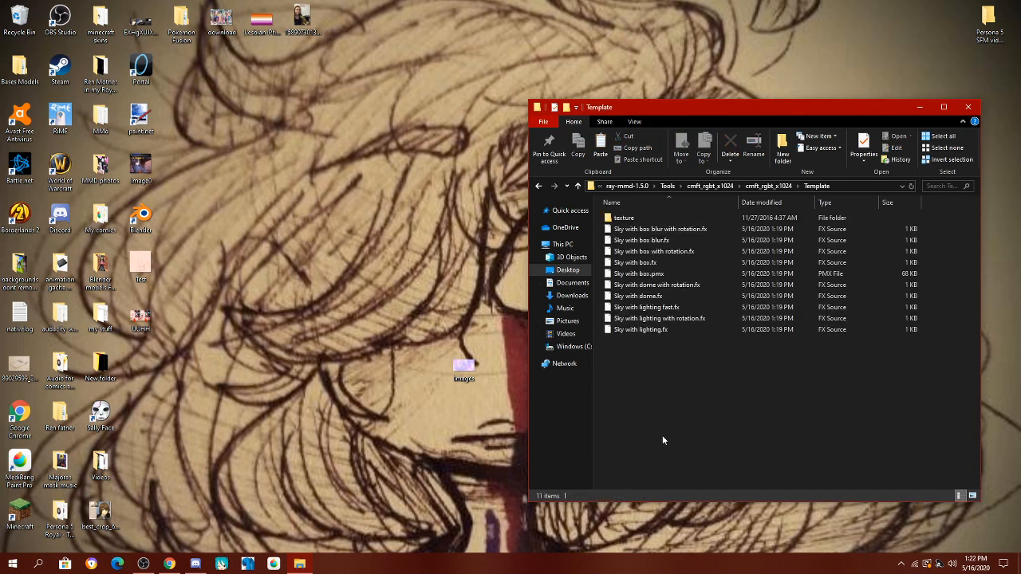
double_click(624, 217)
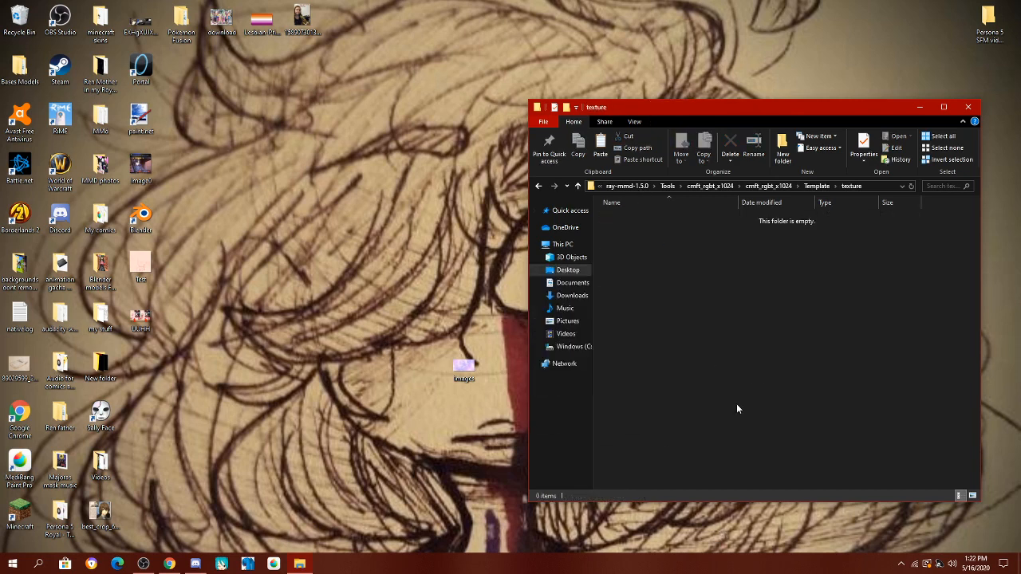
left_click(816, 186)
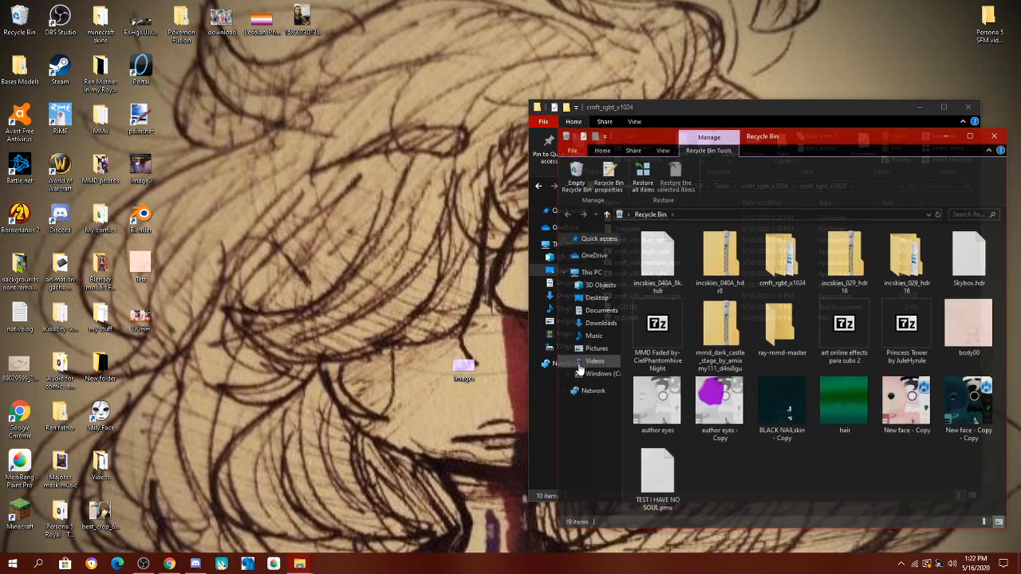
Step: Permanently empty the 19-item Recycle Bin, then open the Template folder in Tools
left_click(575, 177)
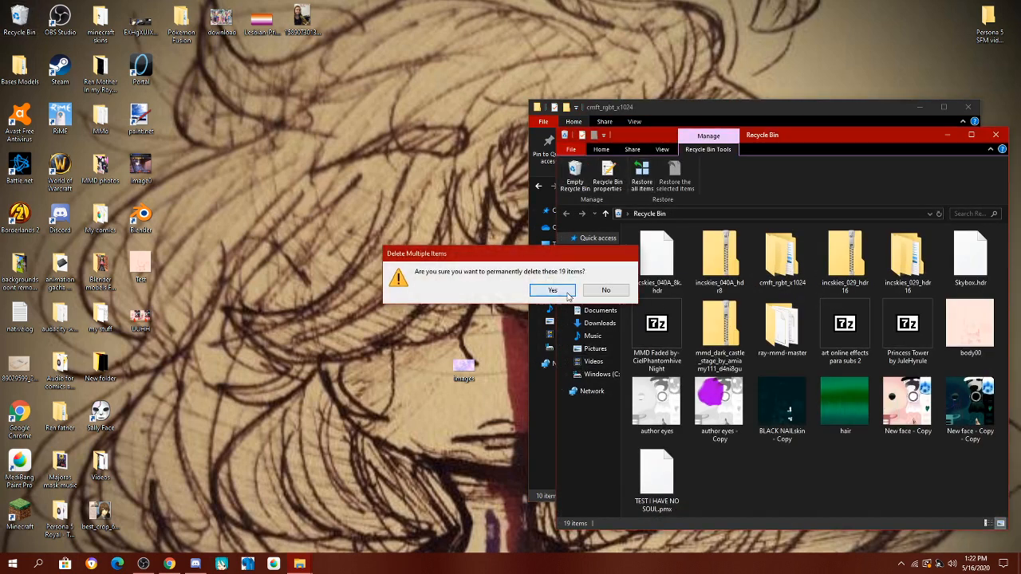
left_click(552, 290)
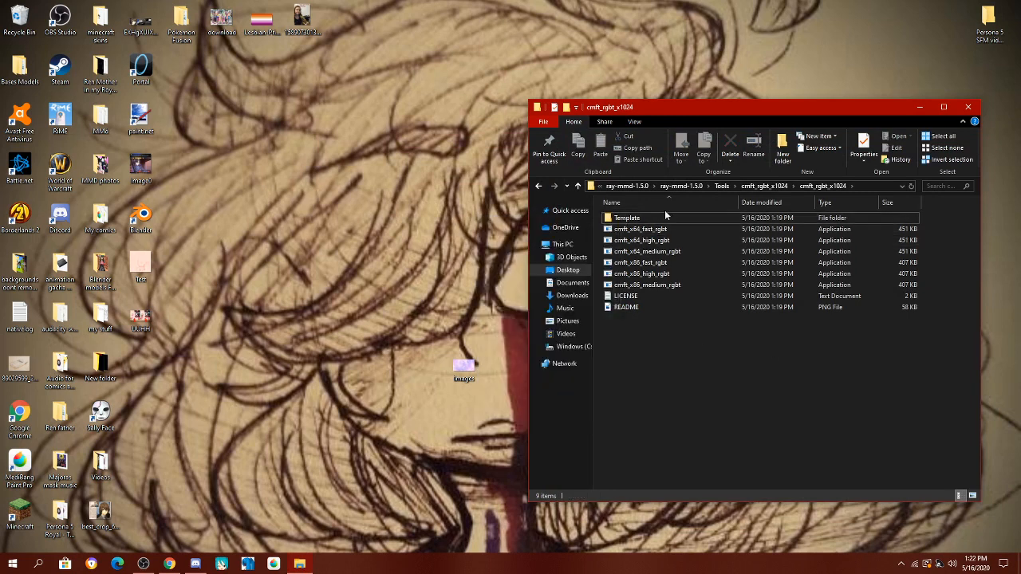
left_click(627, 218)
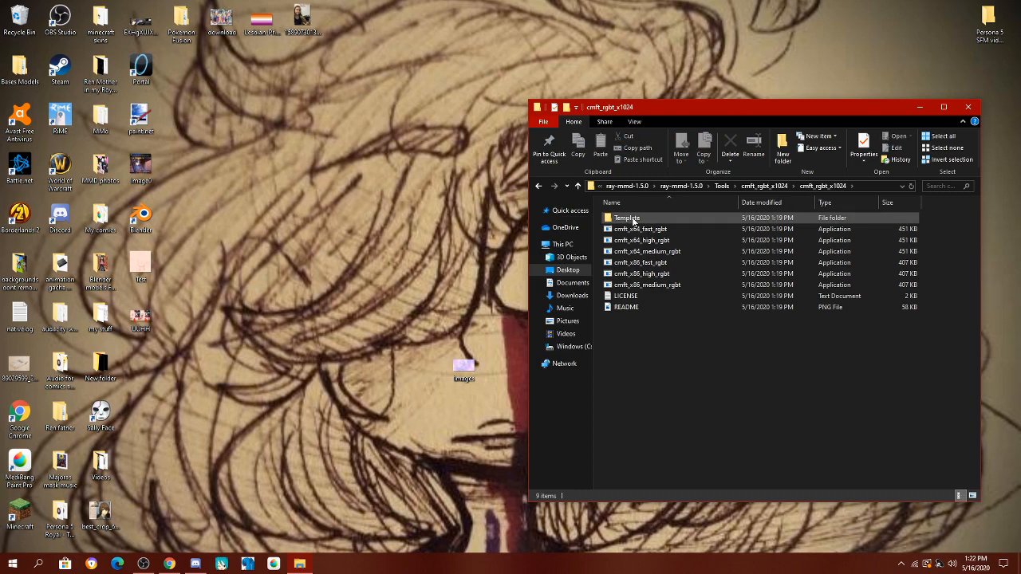
double_click(627, 218)
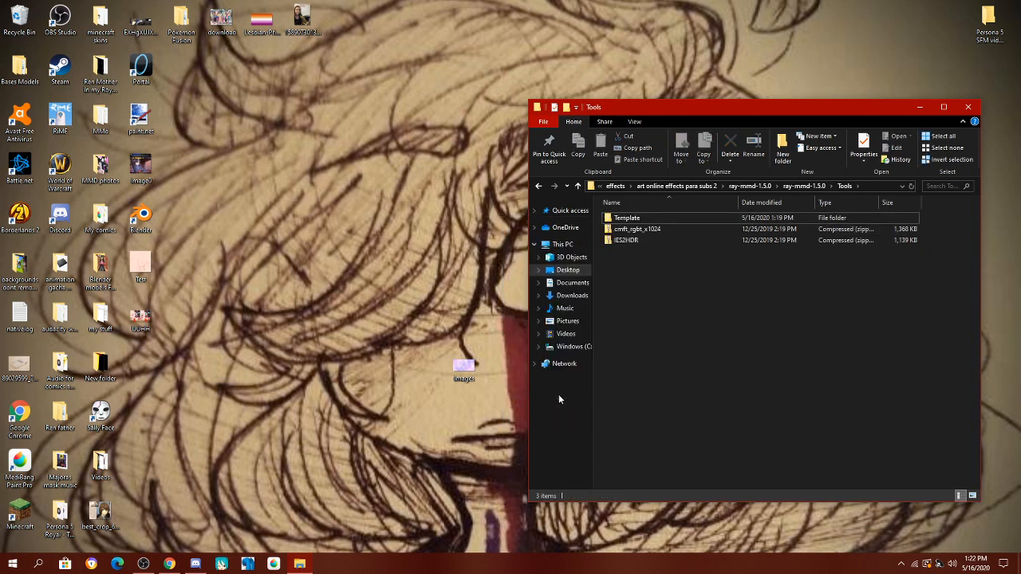
Step: Copy Template into ray-mmd-1.5.0\Skybox and rename the copy 'DAy time Sky boxs'
left_click(627, 218)
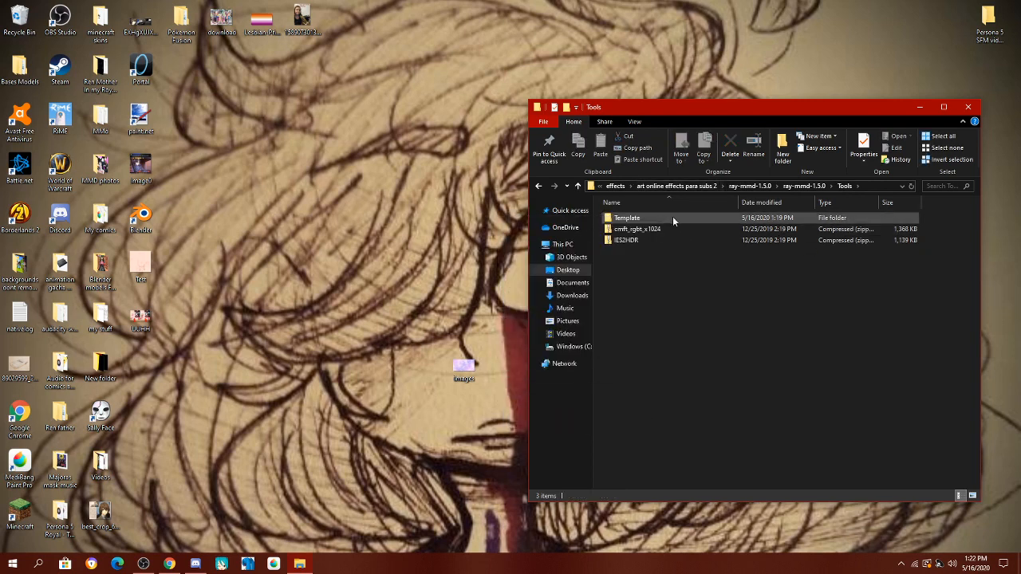
left_click(626, 217)
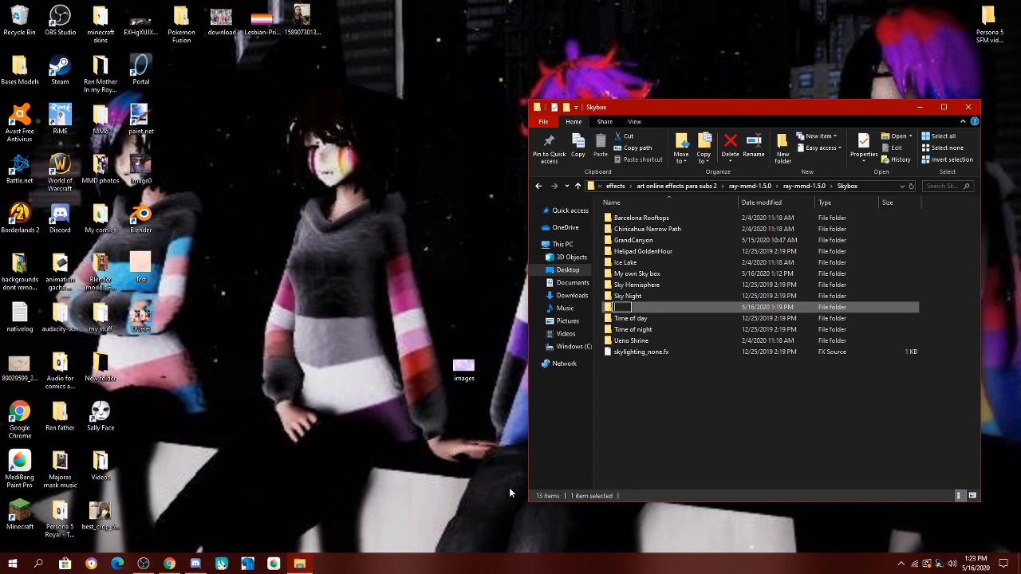
type("DA")
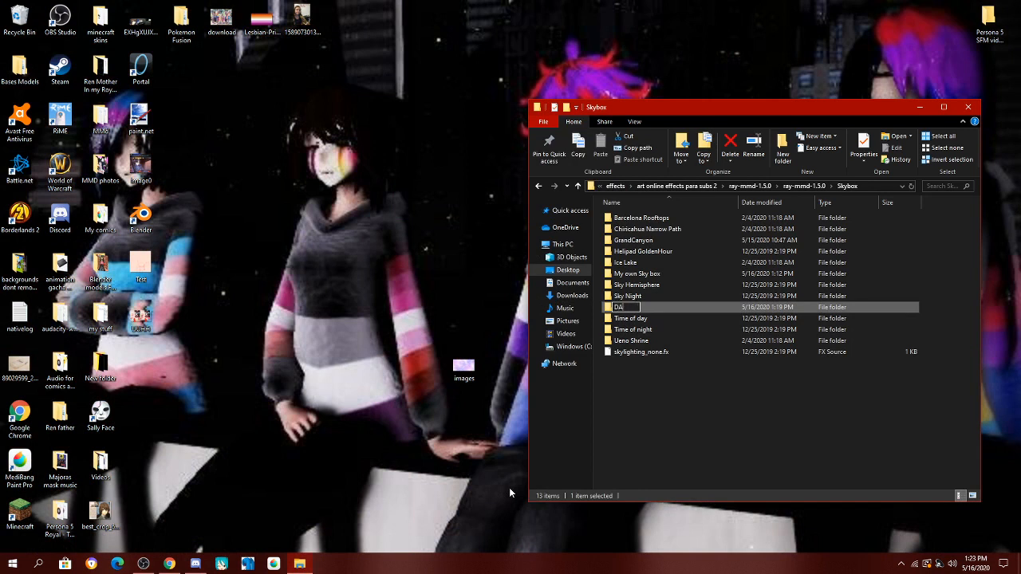
type("Ay time Sky")
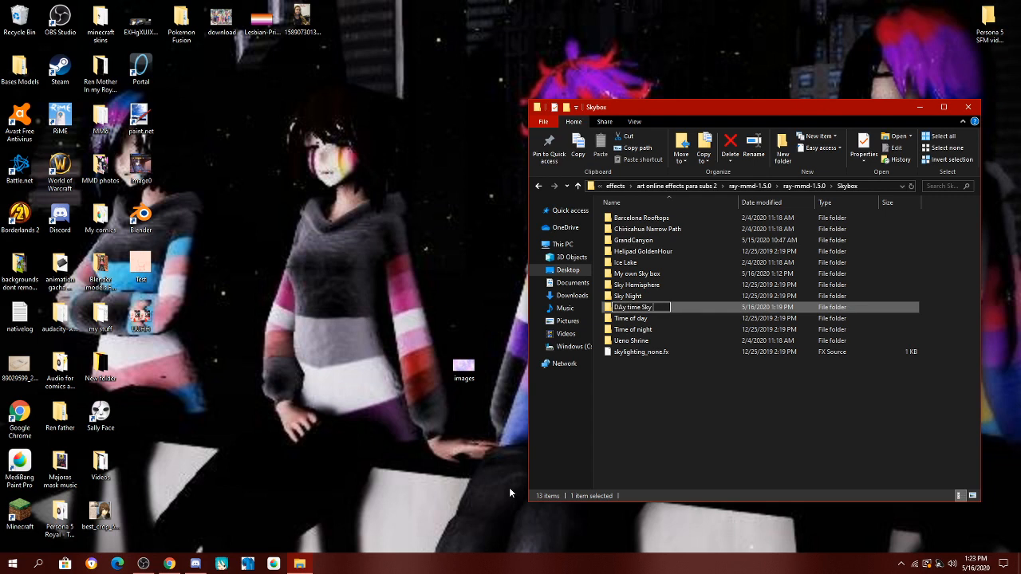
type("boxs")
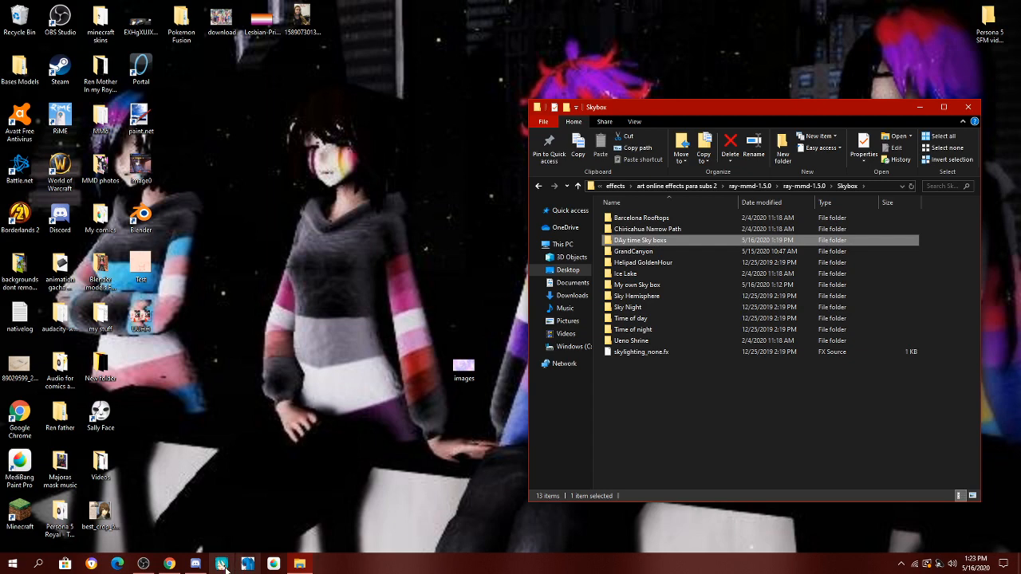
double_click(640, 240)
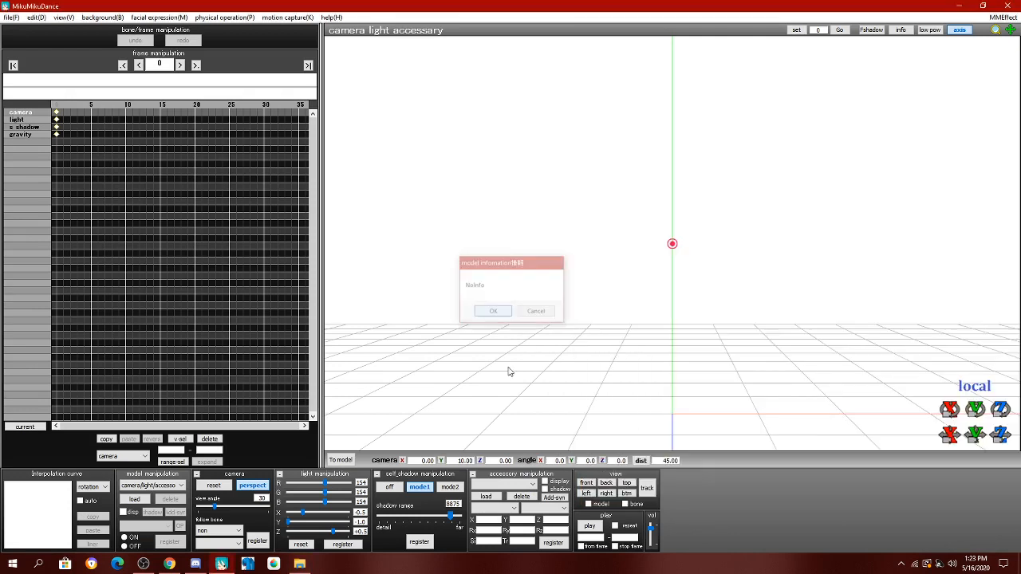
Step: Accept the skybox notice and load Kasumi.pmx from Model\Persona models
left_click(492, 311)
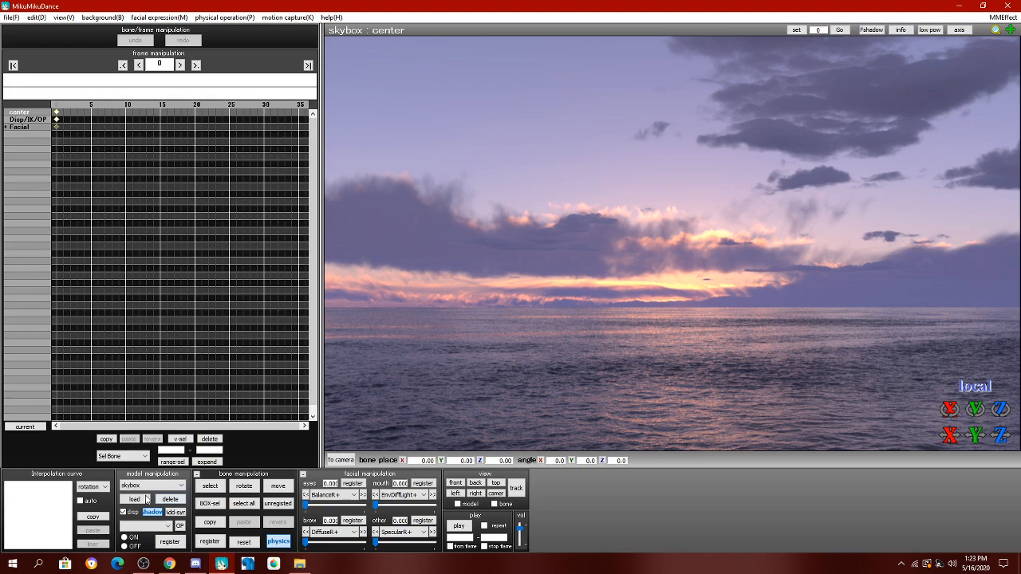
left_click(134, 500)
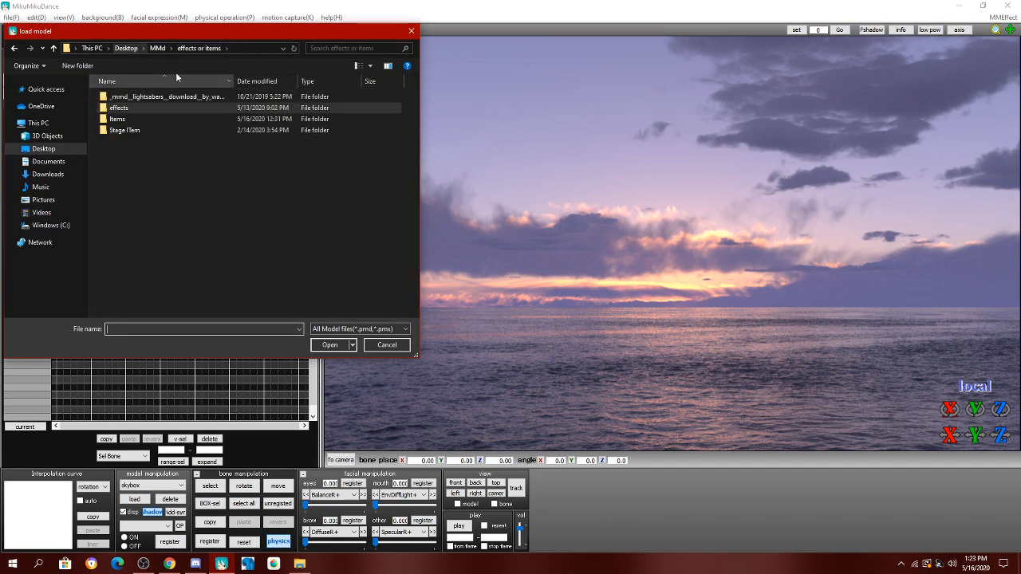
left_click(157, 47)
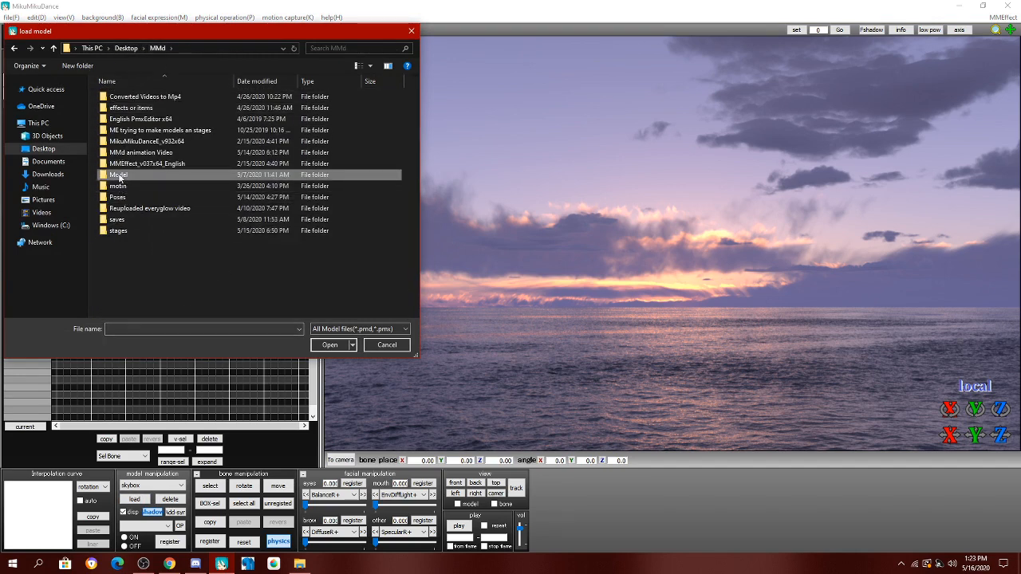
double_click(118, 175)
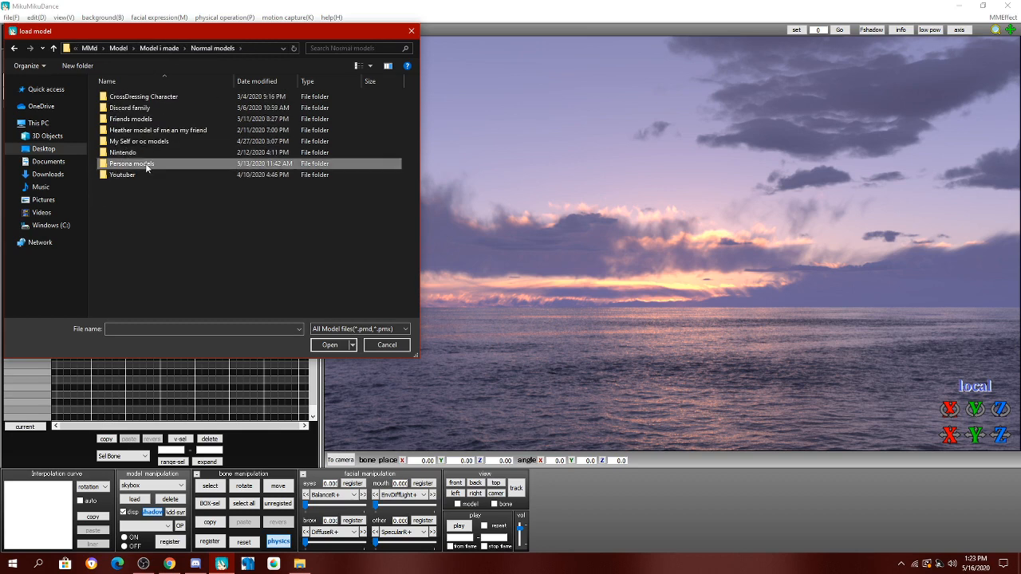
double_click(132, 163)
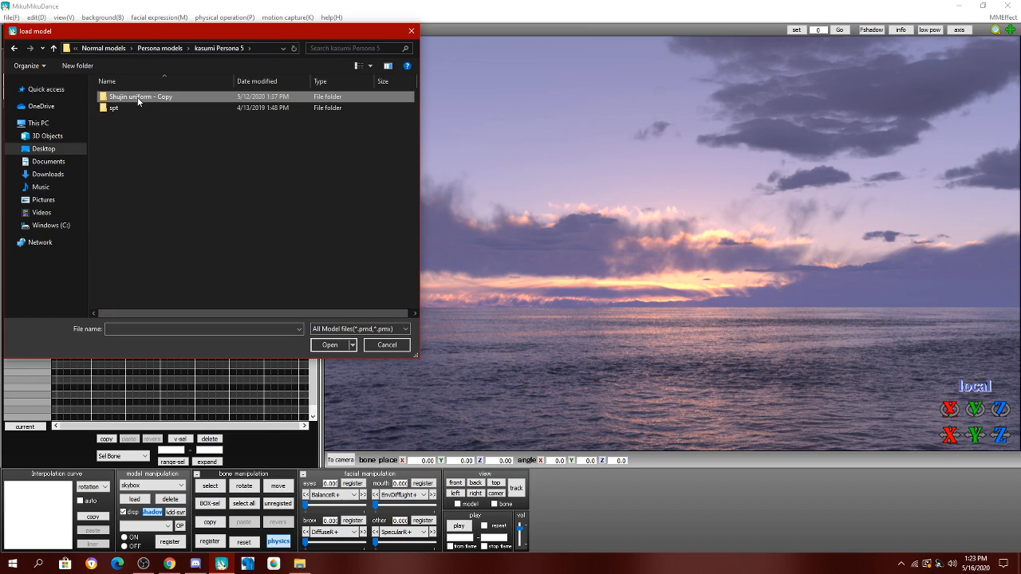
double_click(140, 97)
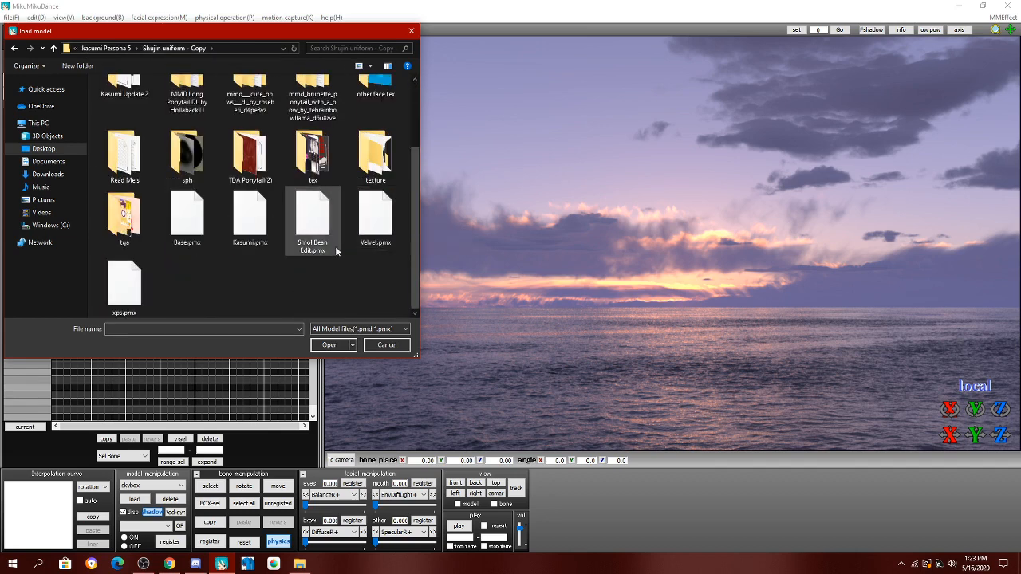
left_click(386, 345)
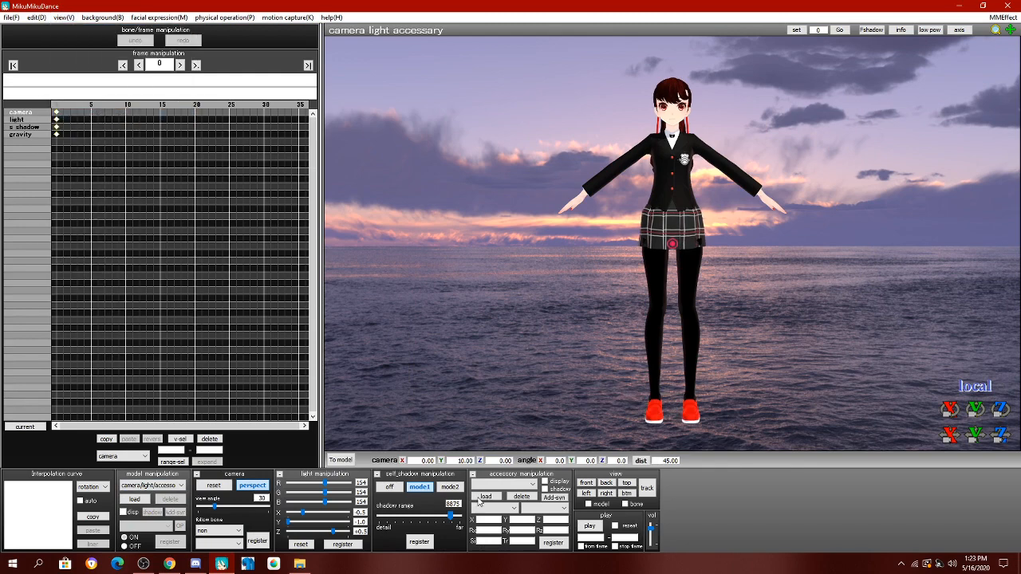
left_click(485, 495)
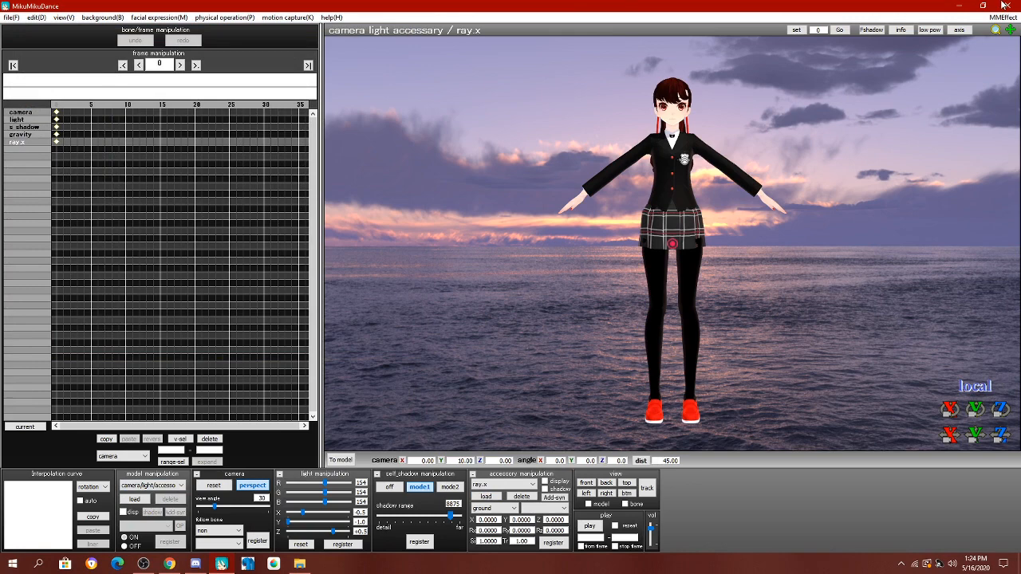
mouse_move(458, 402)
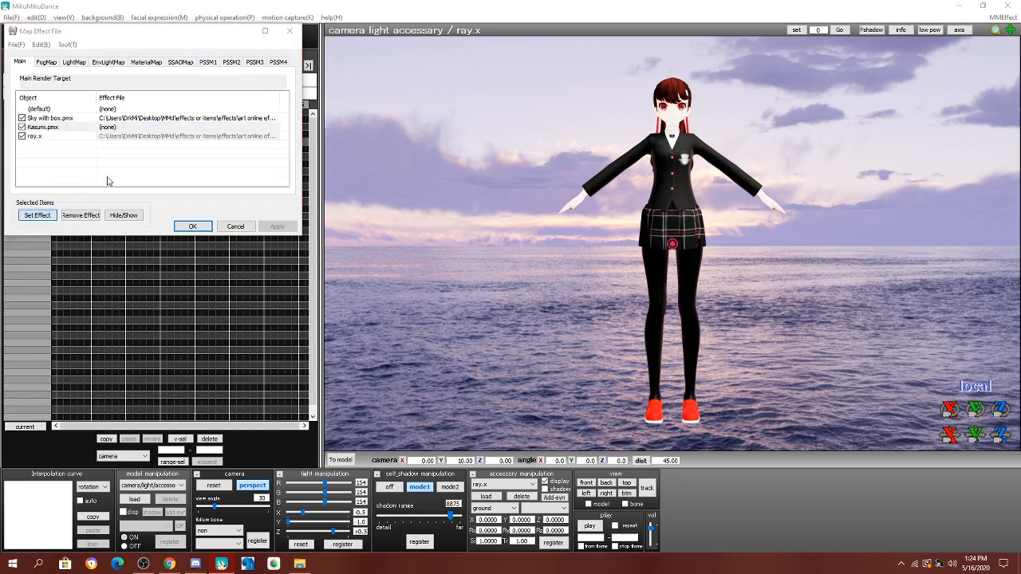
Step: Assign a ray-mmd effect to Kasumi.pmx and apply the sky box as EnvLightMap lighting
left_click(37, 215)
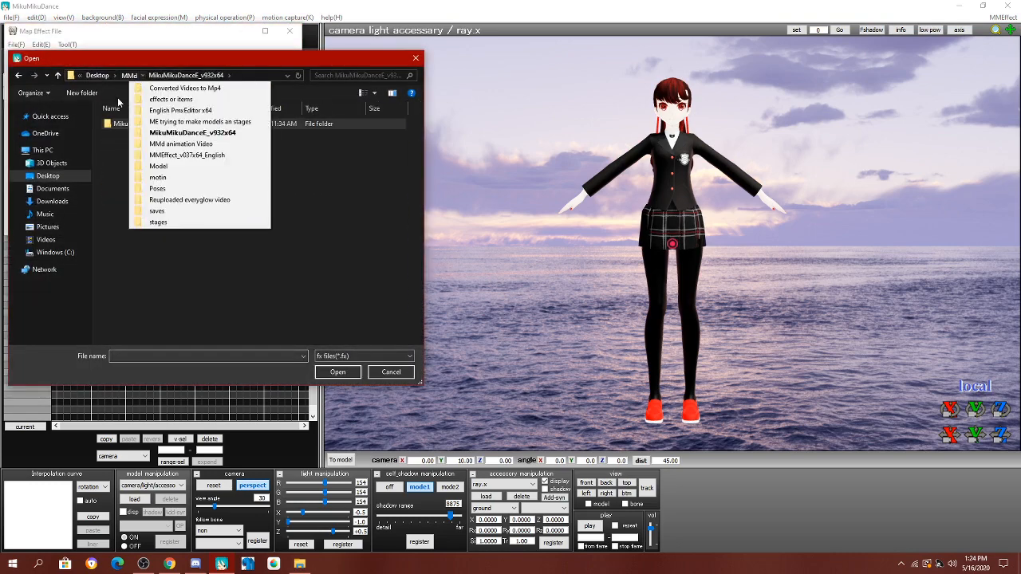
double_click(170, 99)
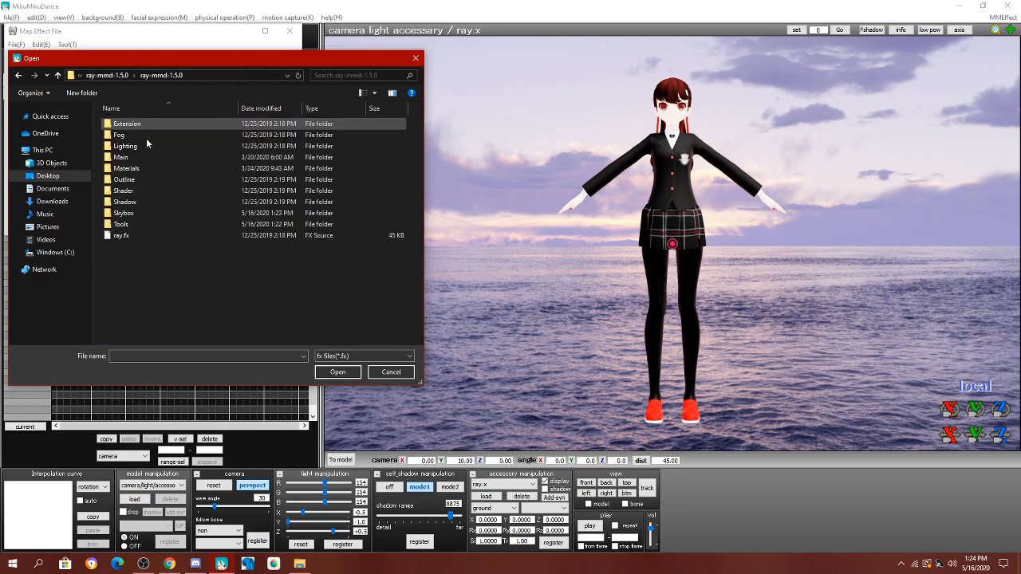
left_click(390, 372)
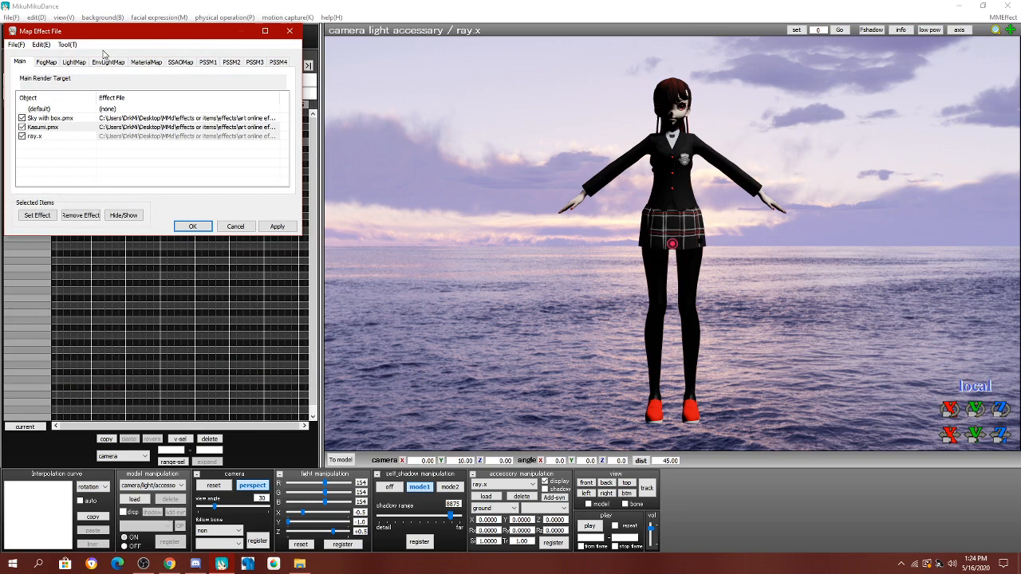
left_click(108, 61)
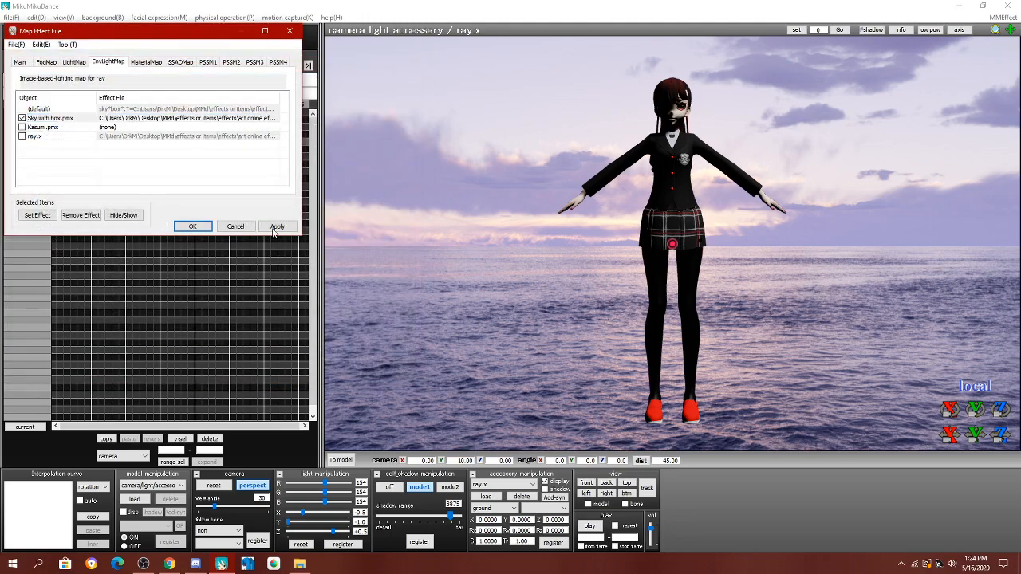
left_click(193, 226)
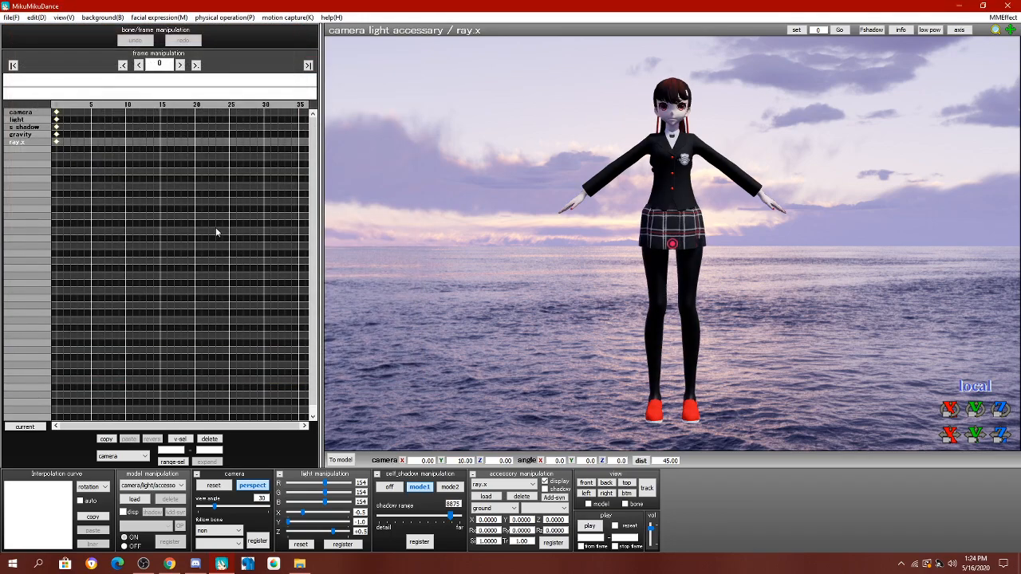